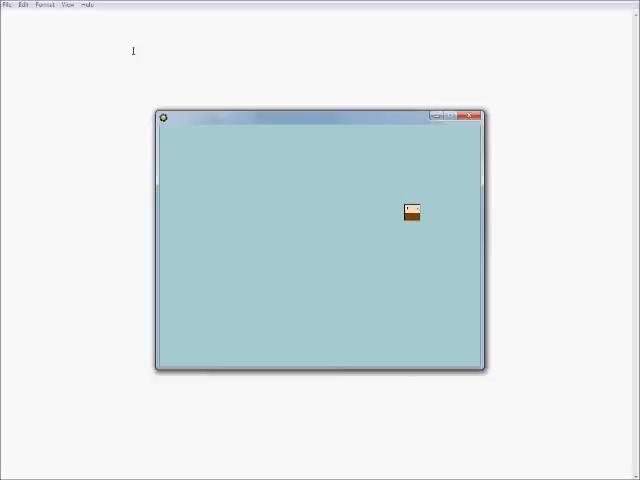
pyautogui.moveTo(302, 57)
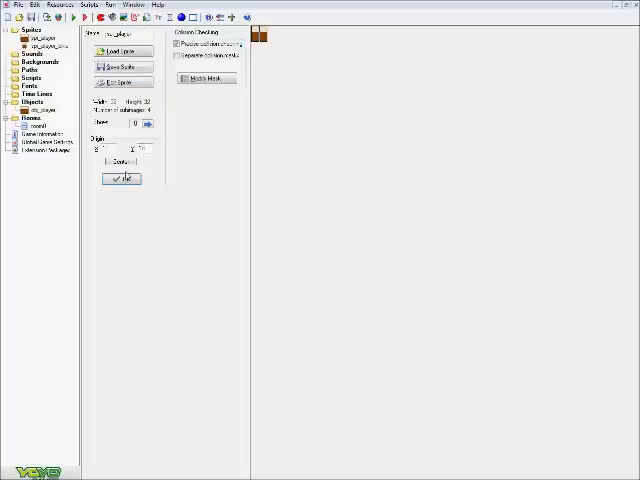
pyautogui.click(120, 82)
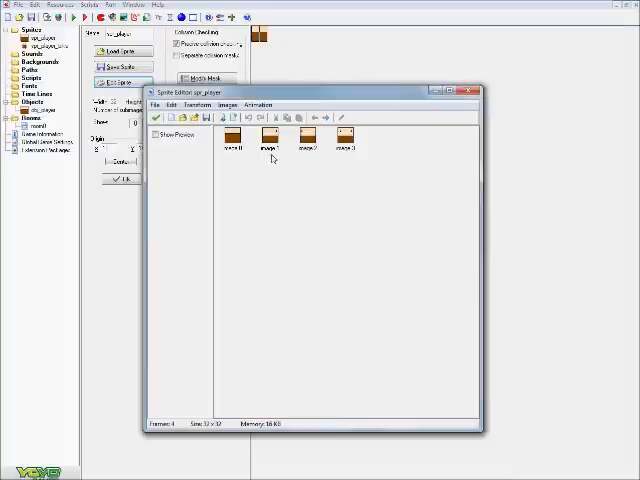
pyautogui.moveTo(310, 188)
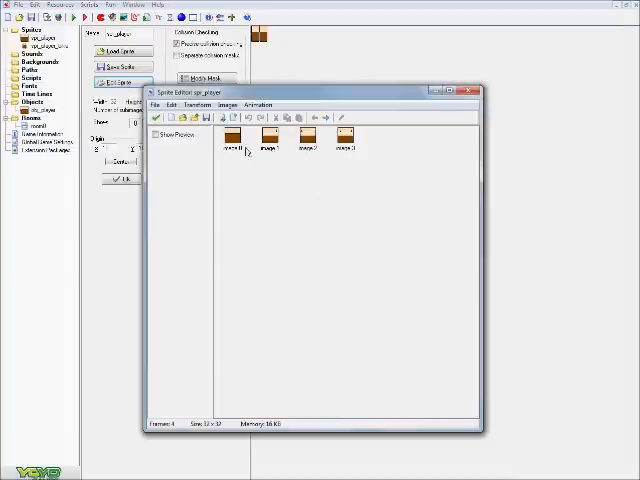
pyautogui.moveTo(238, 227)
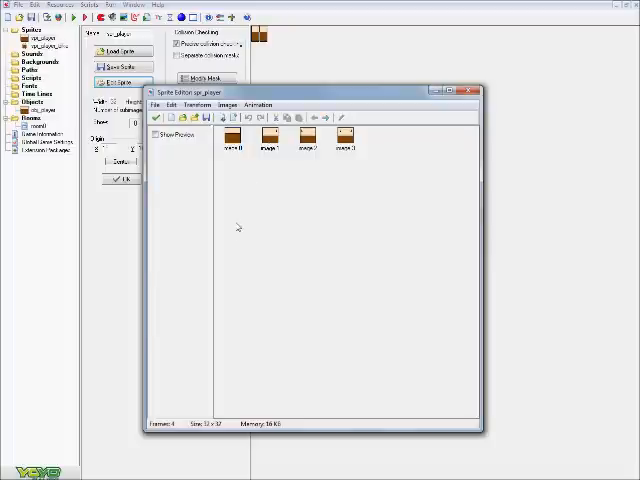
pyautogui.moveTo(238, 188)
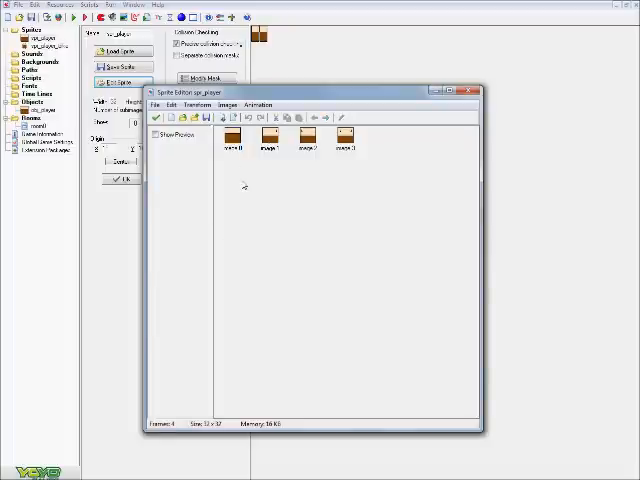
pyautogui.moveTo(267, 164)
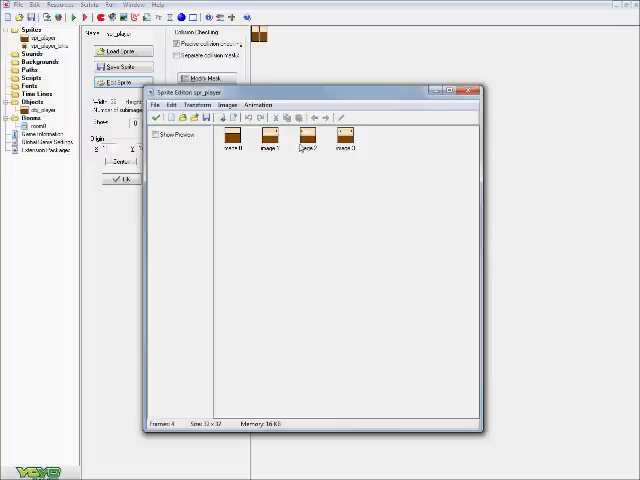
pyautogui.click(344, 135)
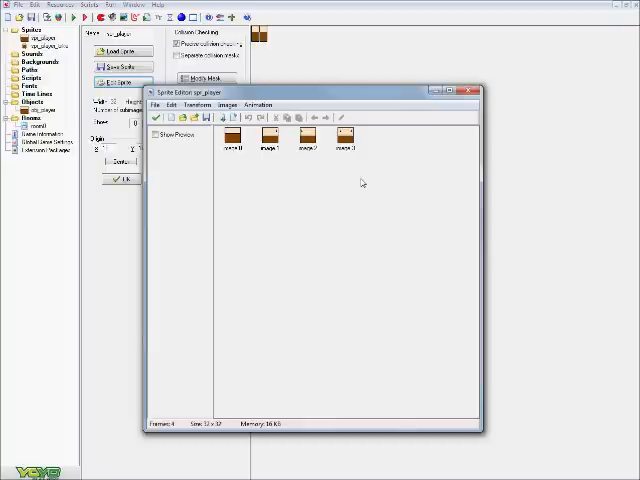
pyautogui.moveTo(435, 190)
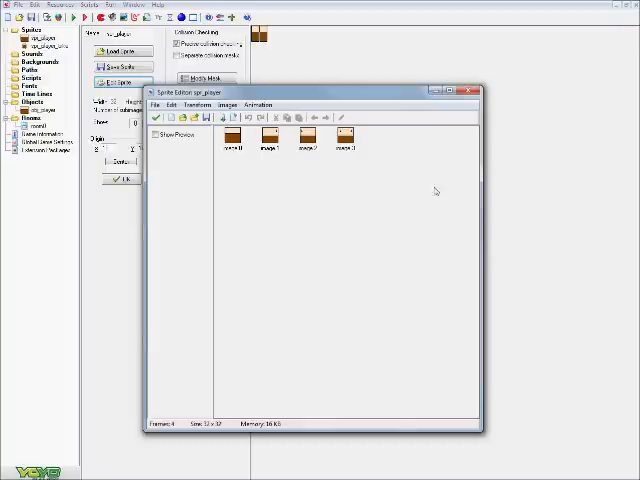
pyautogui.click(158, 134)
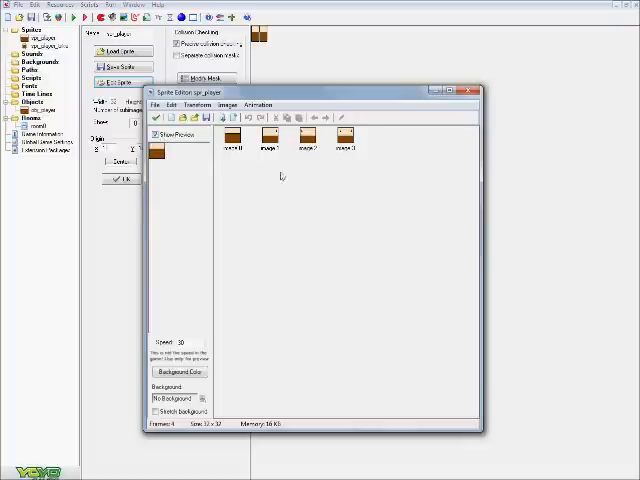
pyautogui.moveTo(386, 168)
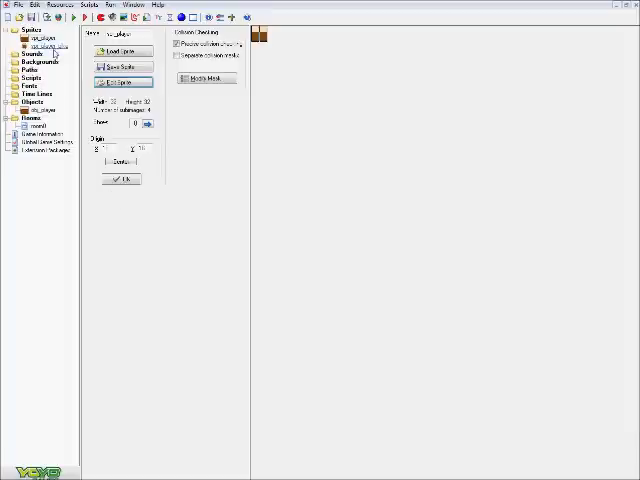
# Open the bike sprite's frames, try the mirror transform, and cancel resizing the frames.
pyautogui.click(115, 51)
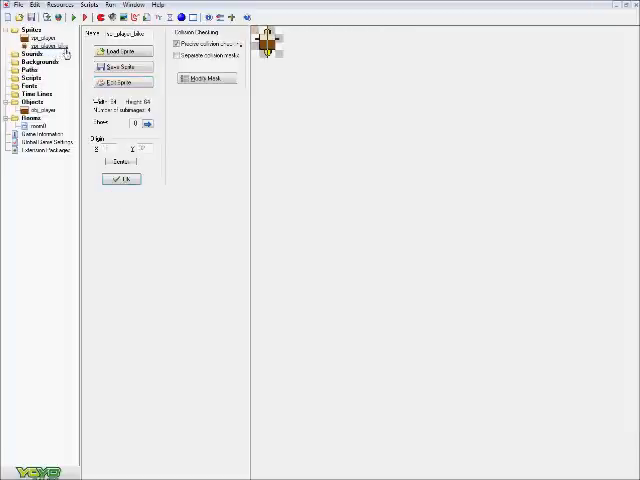
pyautogui.click(118, 80)
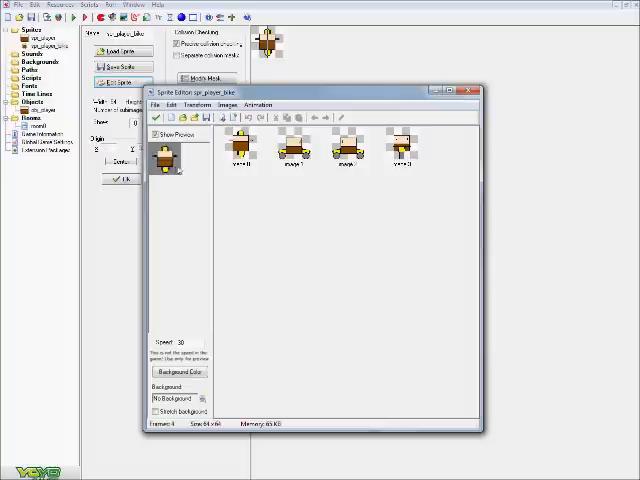
pyautogui.moveTo(412, 166)
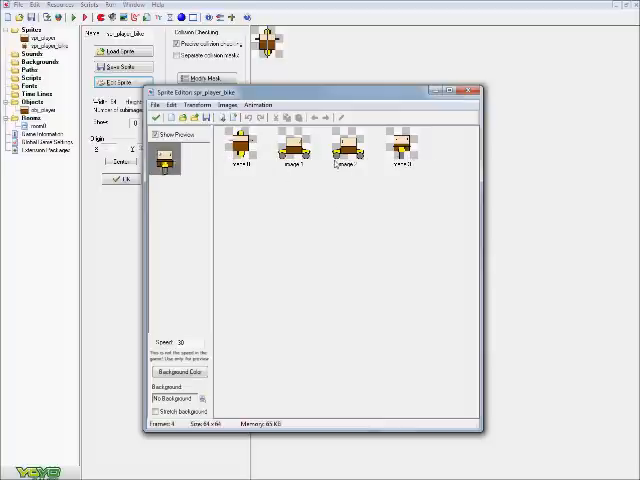
pyautogui.click(197, 105)
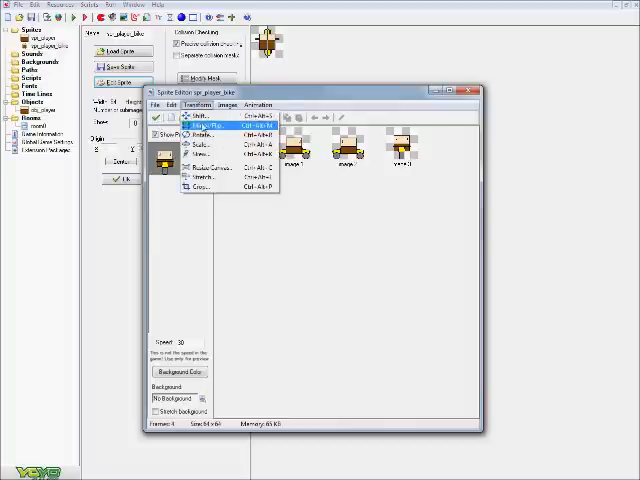
pyautogui.click(203, 152)
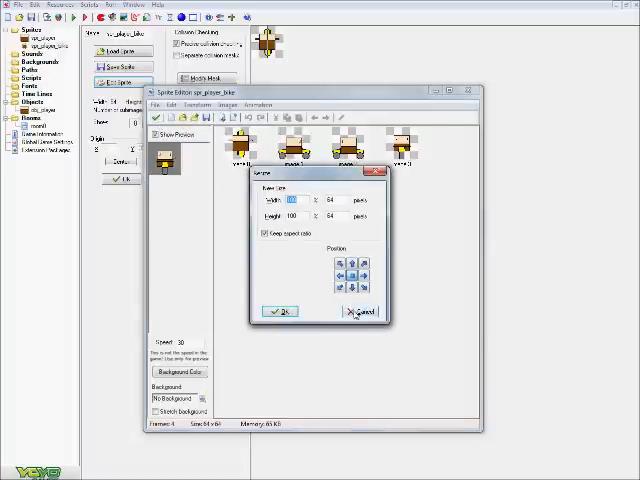
pyautogui.click(359, 311)
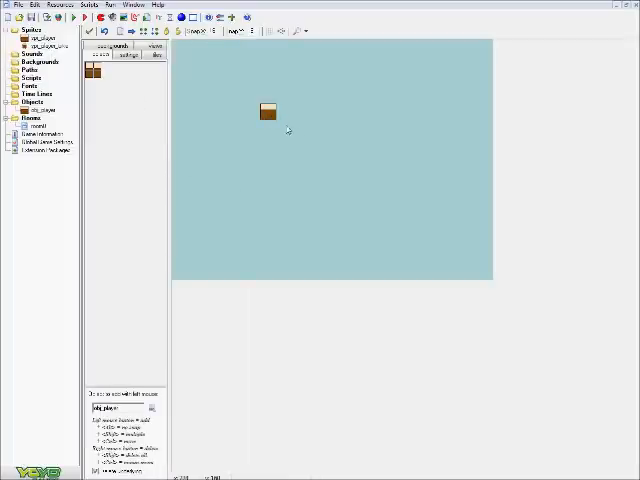
pyautogui.moveTo(260, 120)
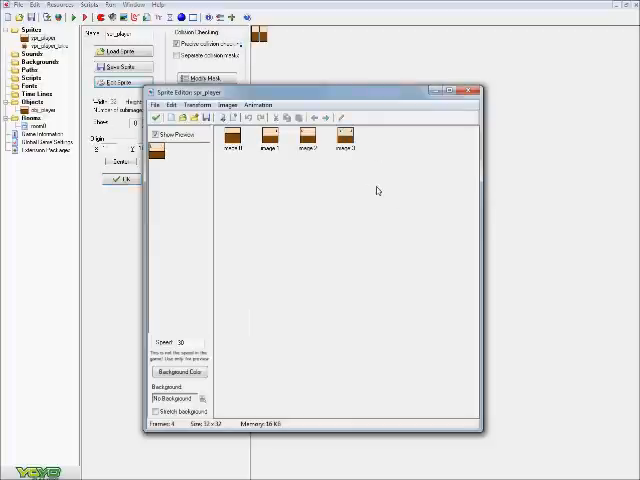
# Compare the walking sprite's subimages, selecting image 2 and then image 0.
pyautogui.click(307, 135)
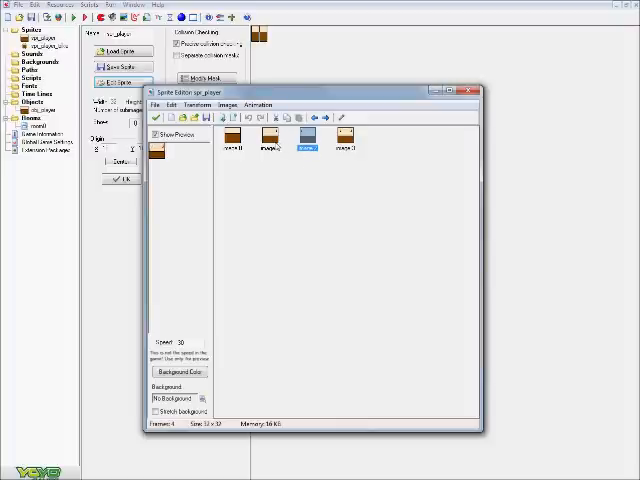
pyautogui.click(268, 137)
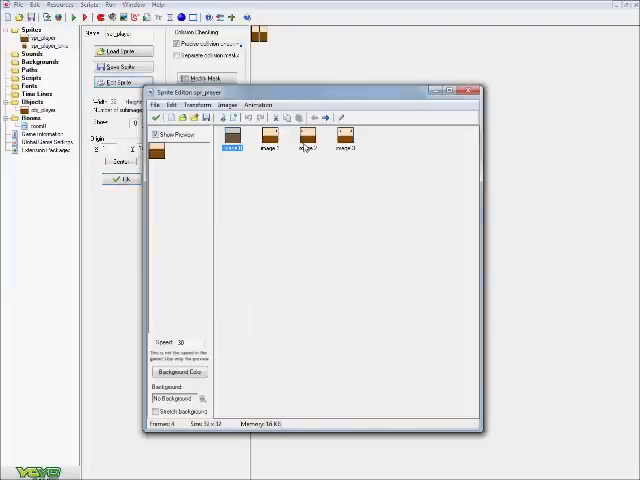
pyautogui.click(161, 119)
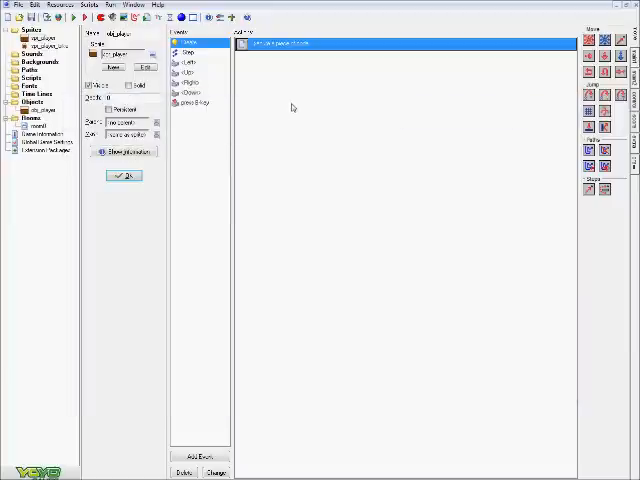
pyautogui.click(190, 52)
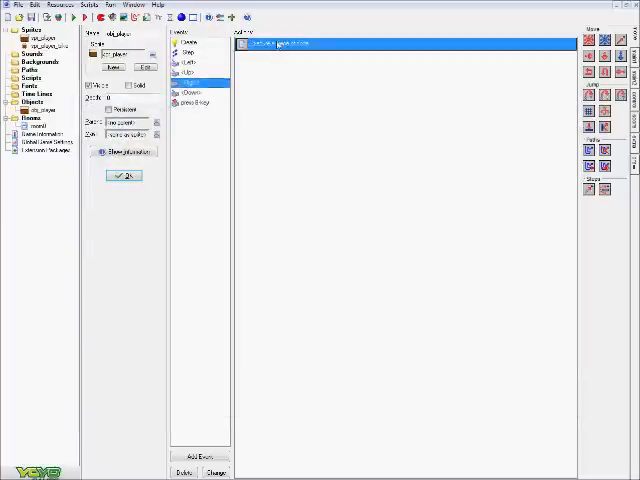
pyautogui.click(193, 93)
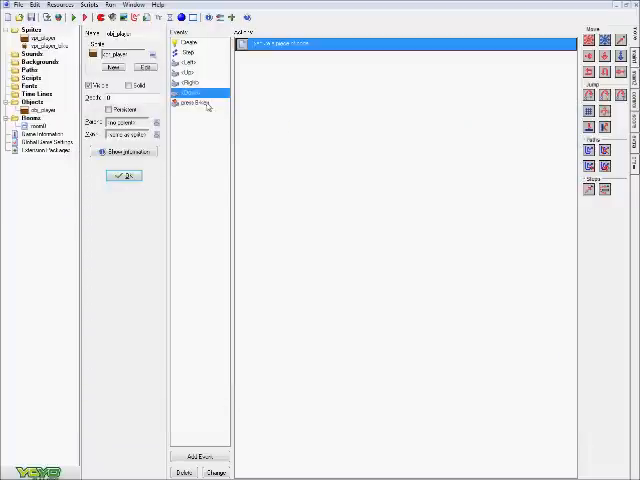
# Select a key event and open its movement code: left by 6 on the bike, 3 otherwise.
pyautogui.click(193, 103)
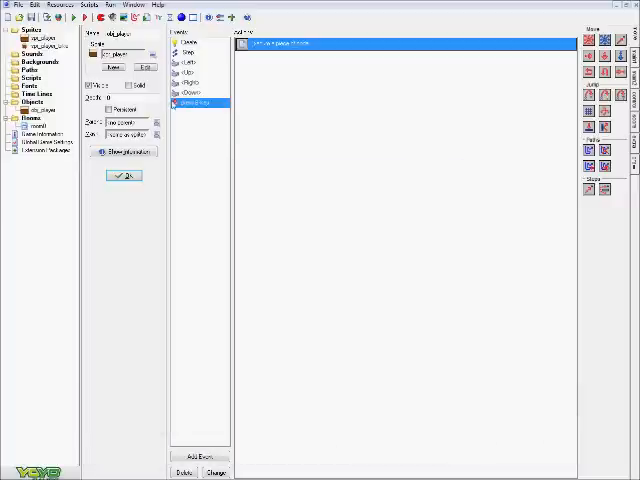
pyautogui.doubleClick(287, 44)
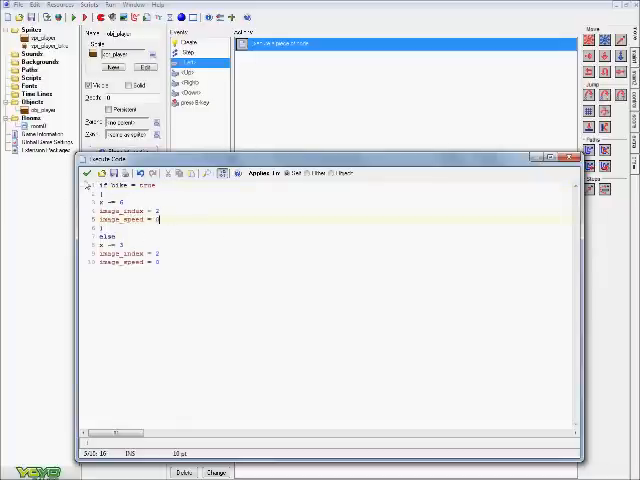
# View the Step event code that turns the bike off once bcount reaches 2.
pyautogui.click(100, 173)
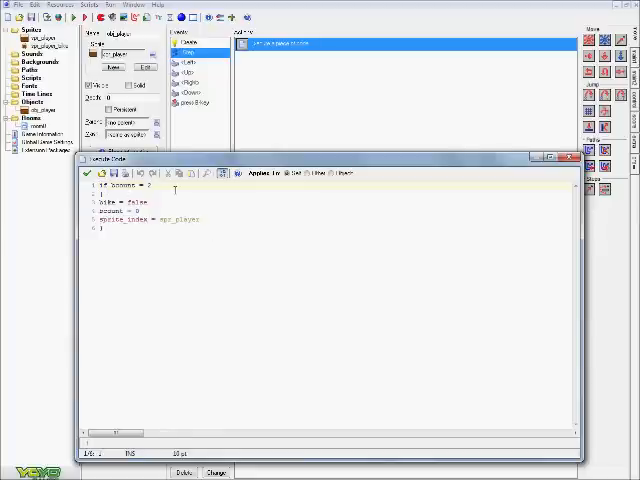
pyautogui.moveTo(265, 105)
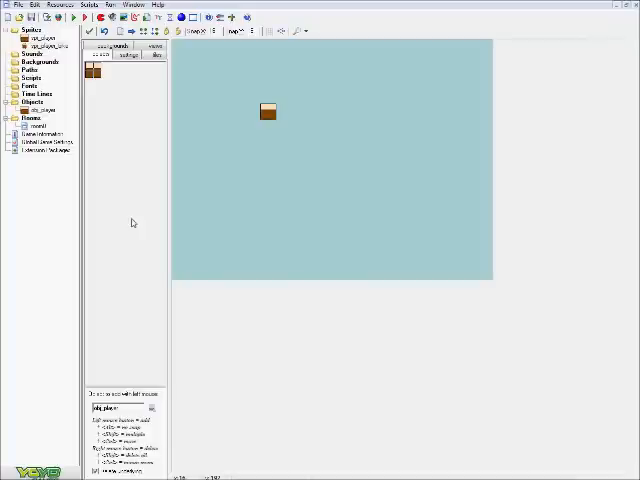
pyautogui.moveTo(137, 220)
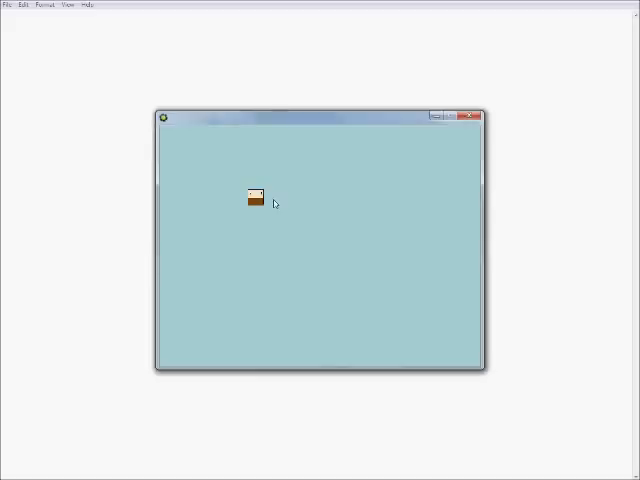
pyautogui.moveTo(90, 206)
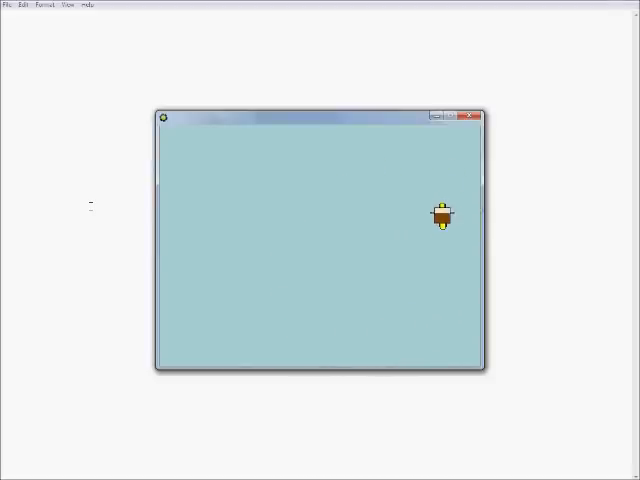
# Drag across the running test game while the player rides the bike.
pyautogui.moveTo(442, 215); pyautogui.dragTo(307, 215)
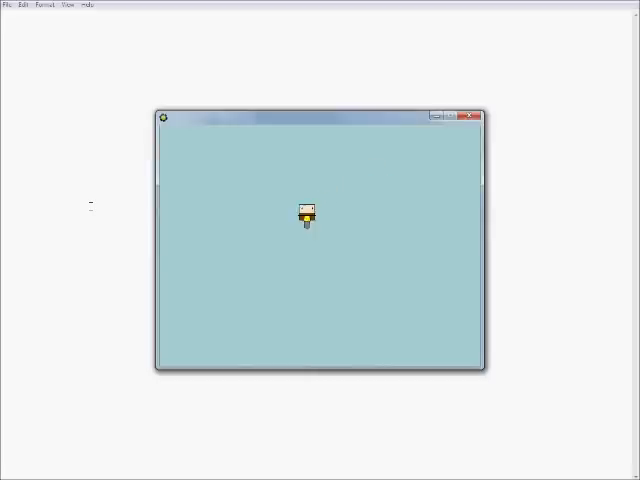